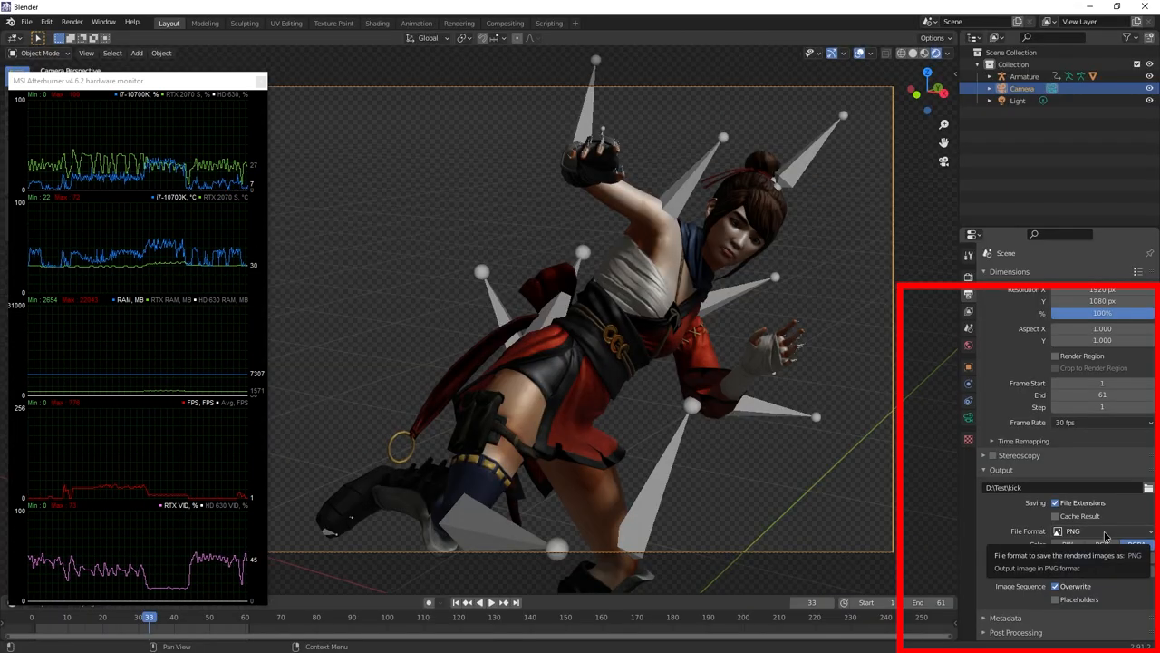
- Set output to FFmpeg video, QuickTime container, QT rle / QT Animation codec
left_click(1101, 530)
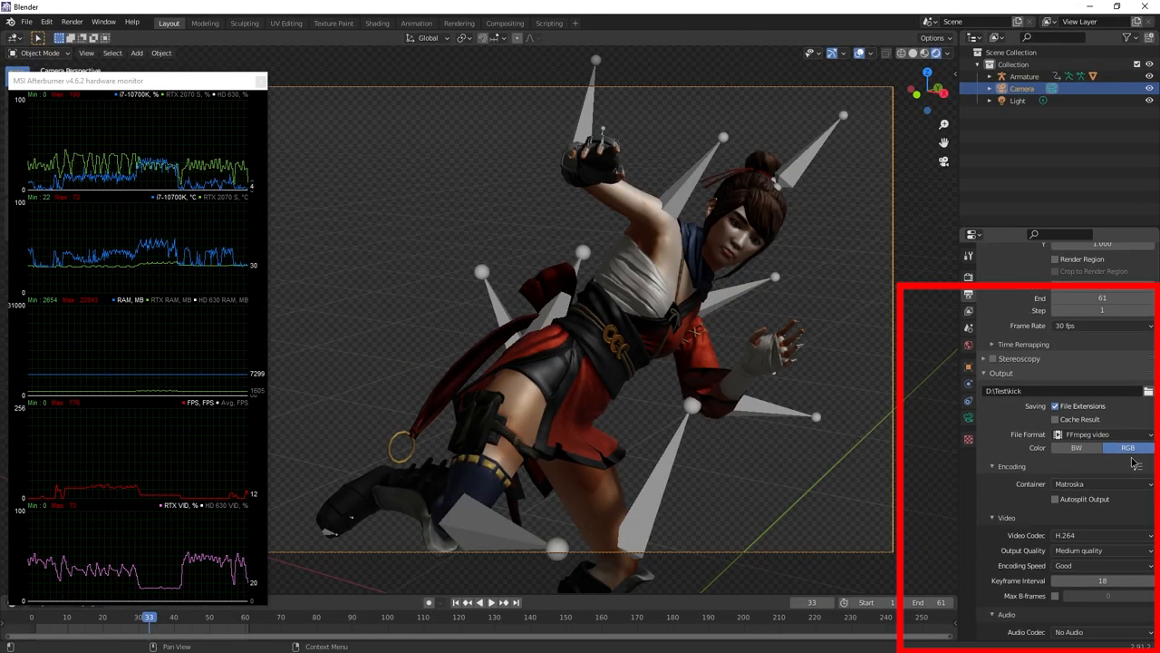
left_click(1101, 483)
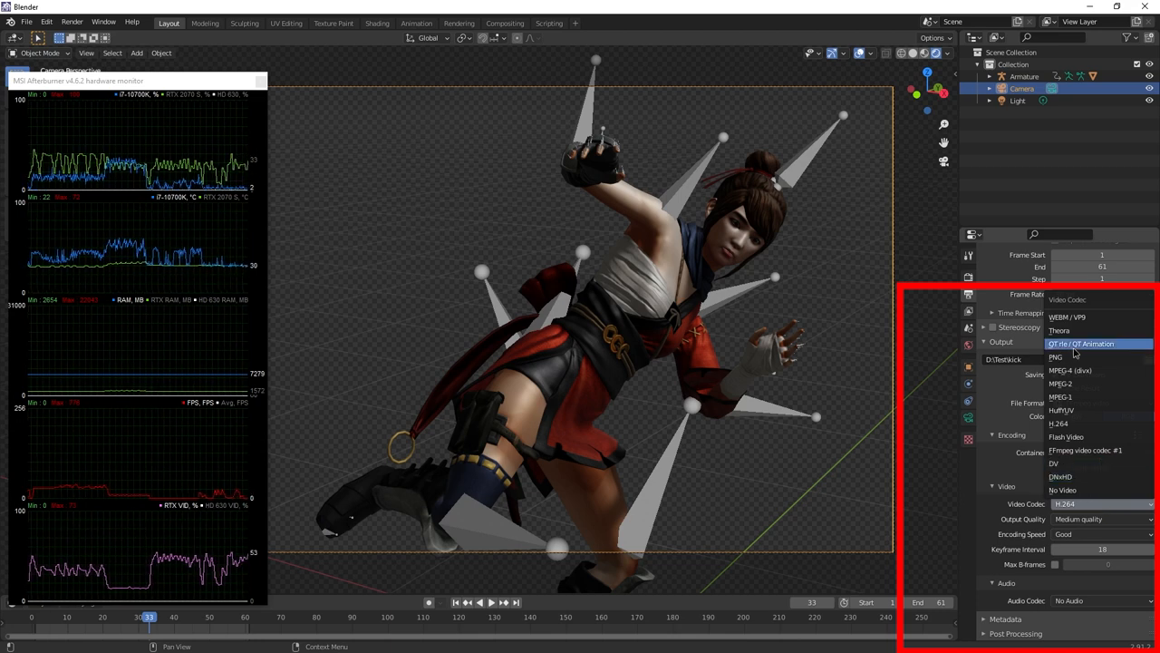
left_click(1082, 343)
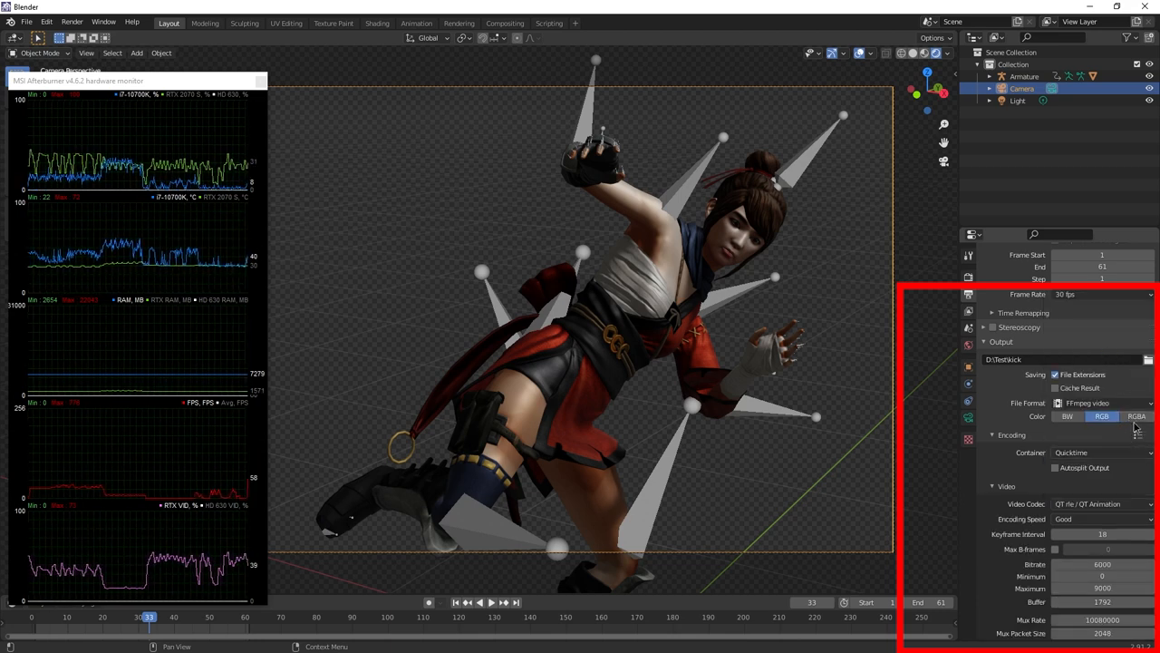
- Show the Video Codec choices for the QuickTime output again
left_click(1137, 416)
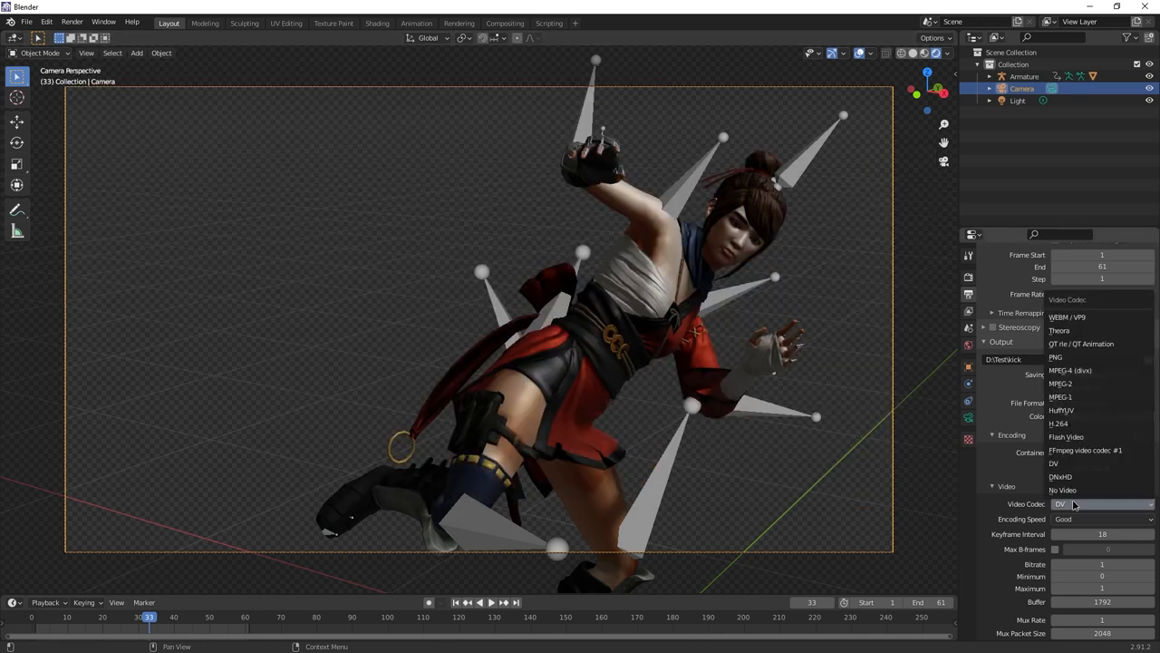
- Try the PNG and Theora video codecs, then reopen the codec list
left_click(1059, 476)
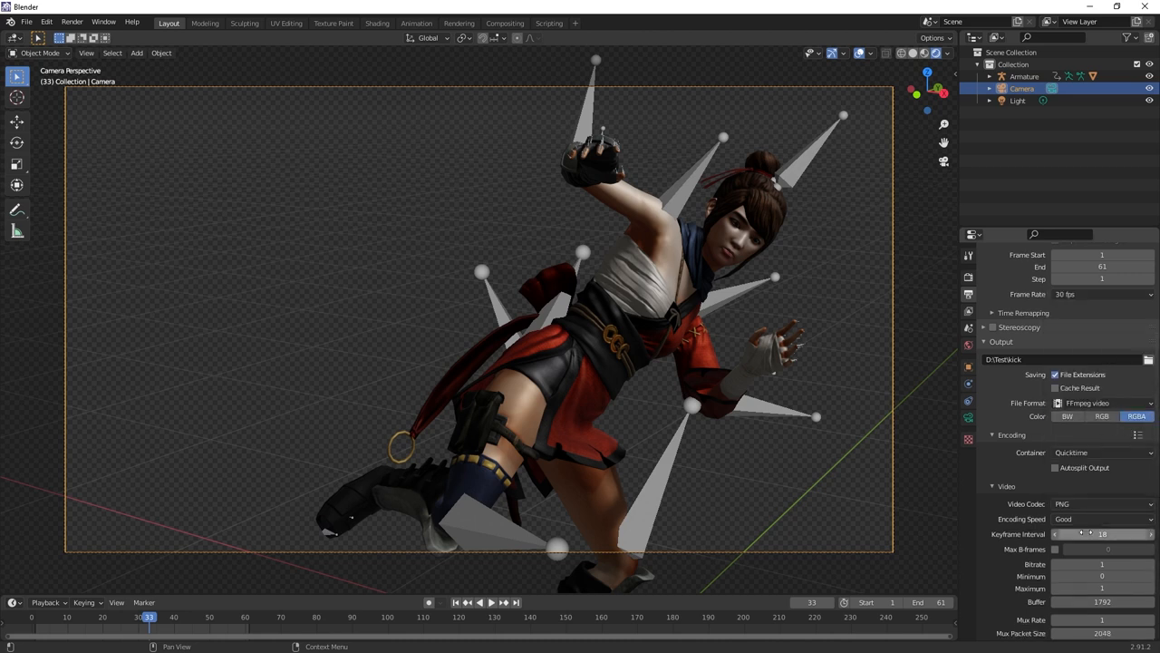
left_click(1102, 503)
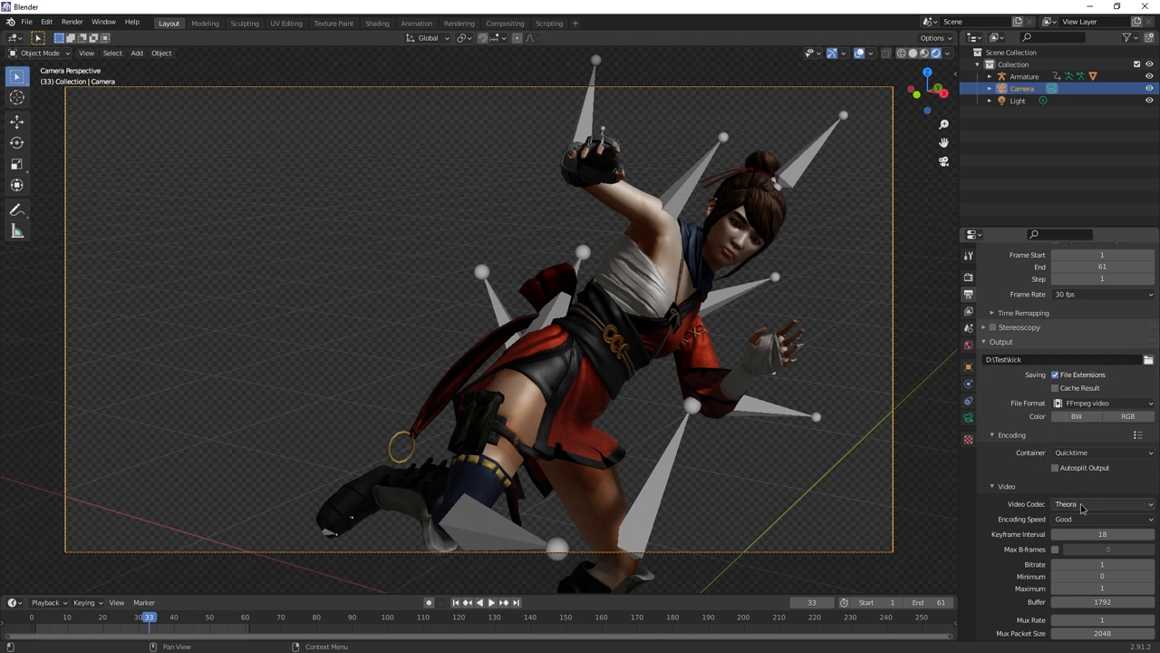
left_click(1101, 504)
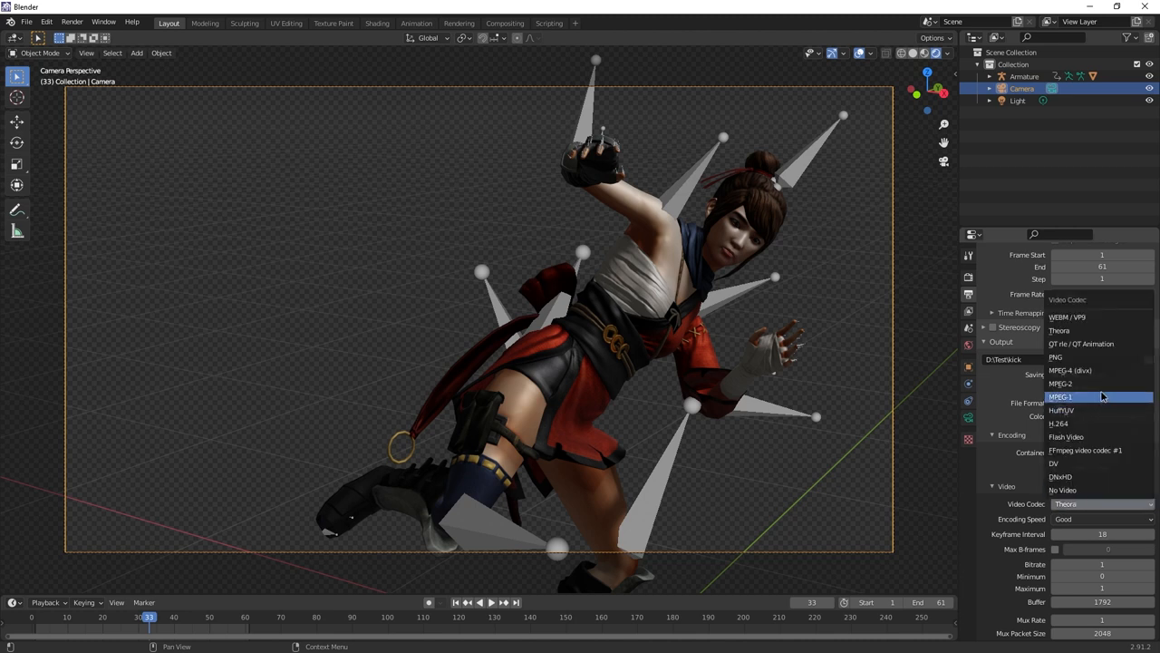
mouse_move(1093, 344)
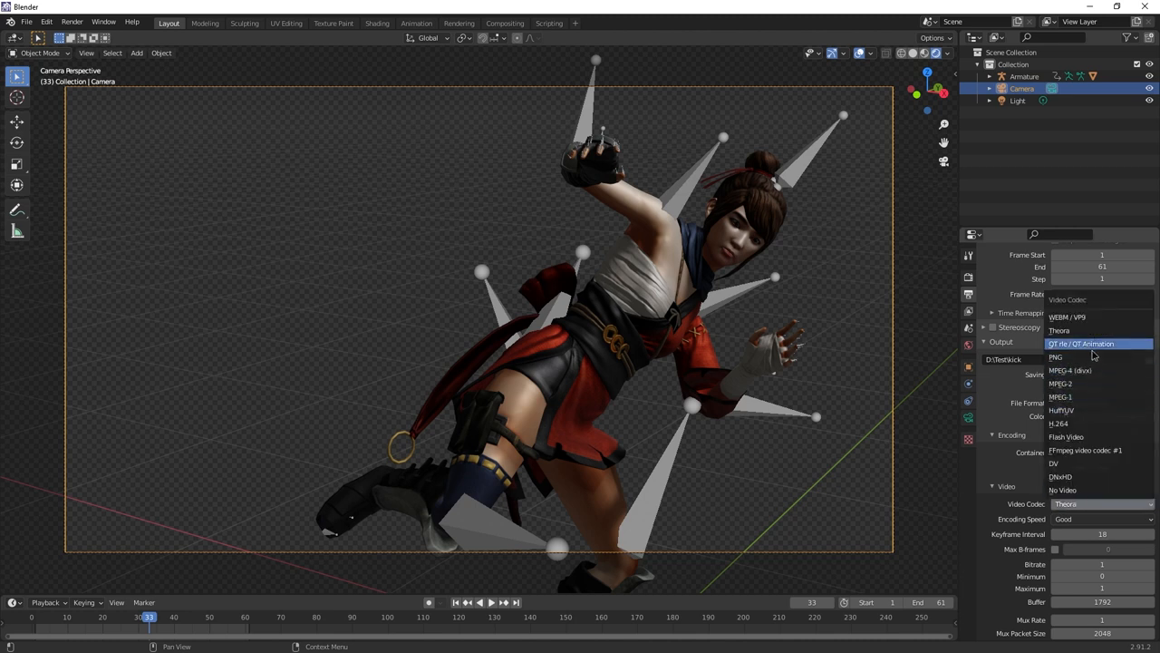
mouse_move(1078, 330)
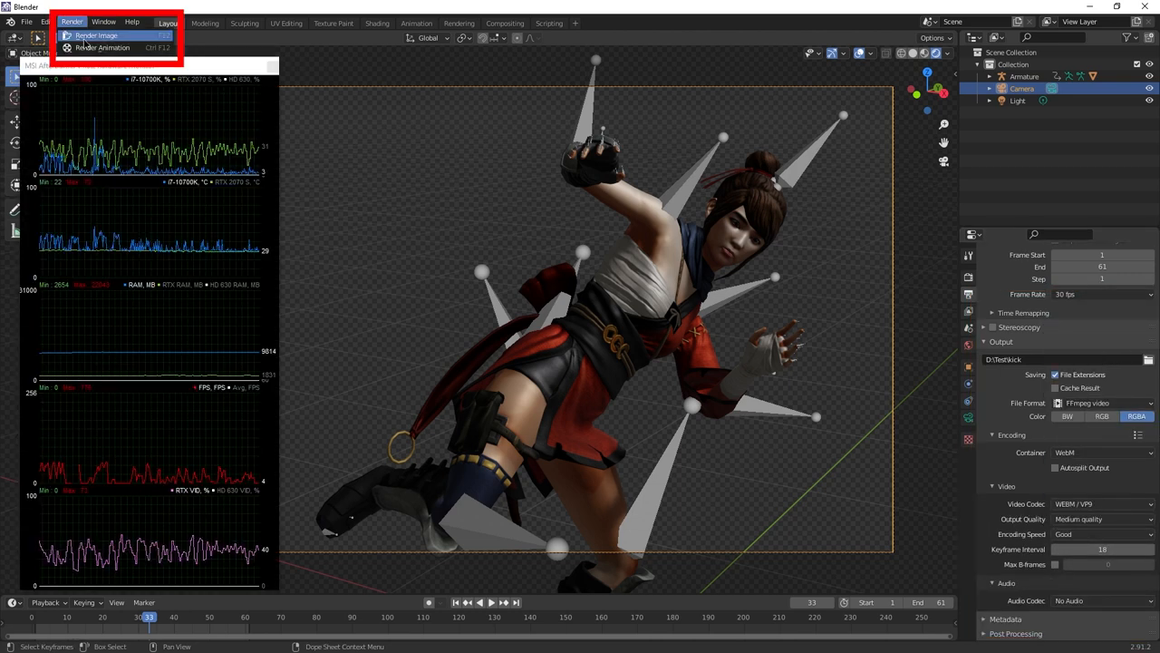
- Render the animation to video and dismiss the File In Use warning
left_click(102, 47)
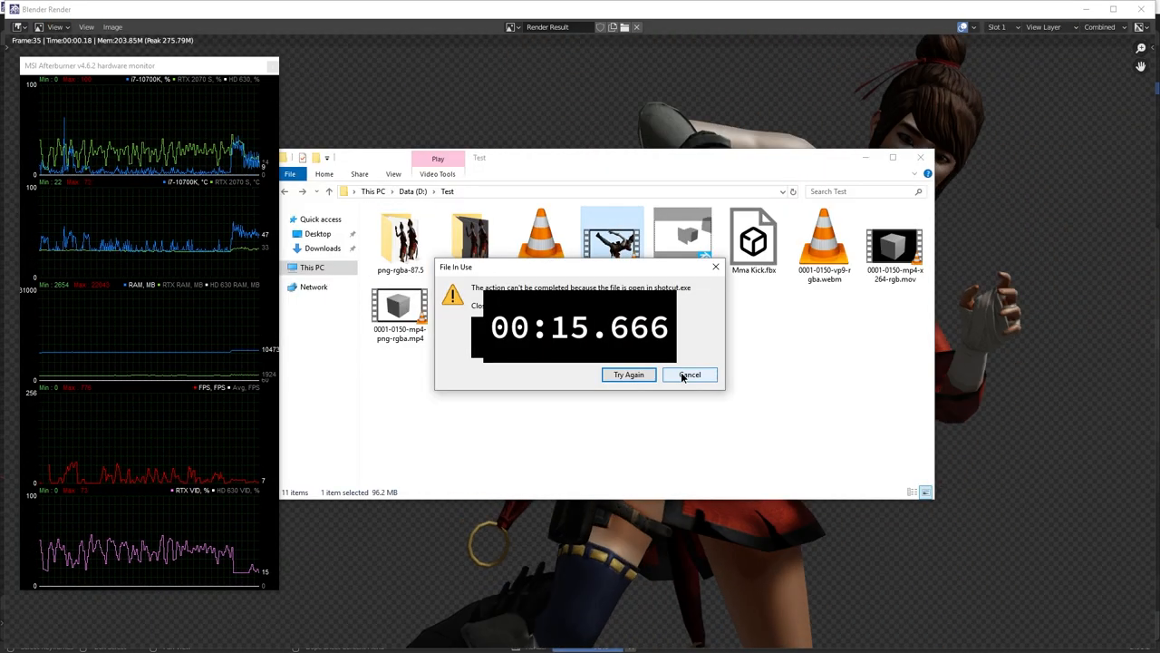
left_click(689, 375)
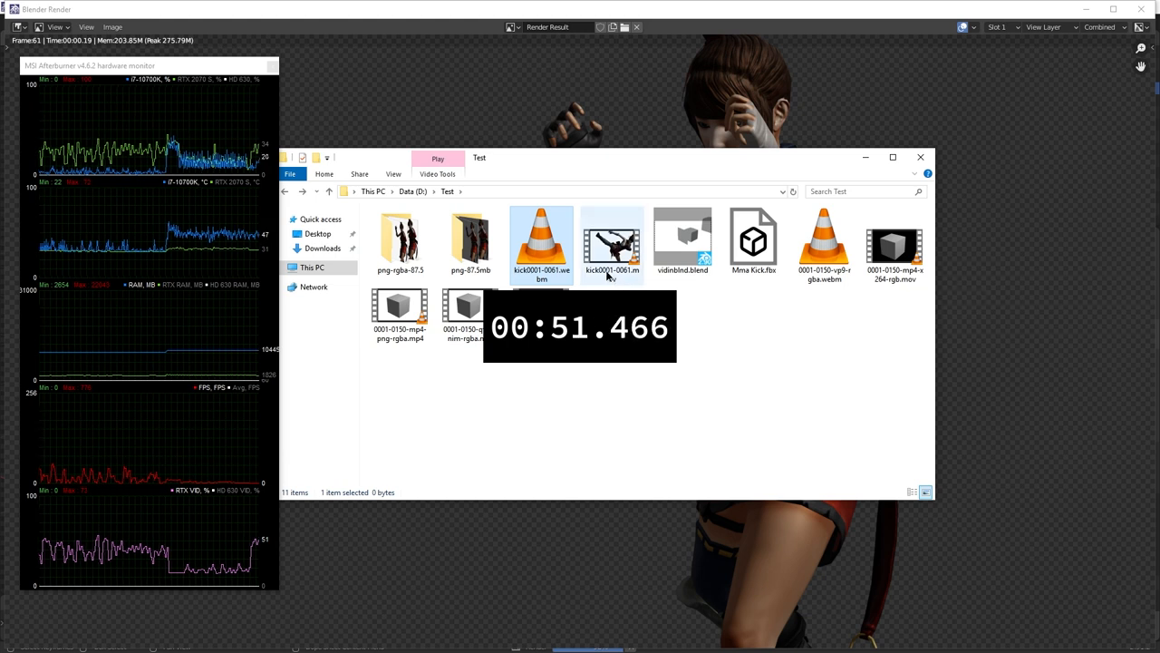
mouse_move(611, 244)
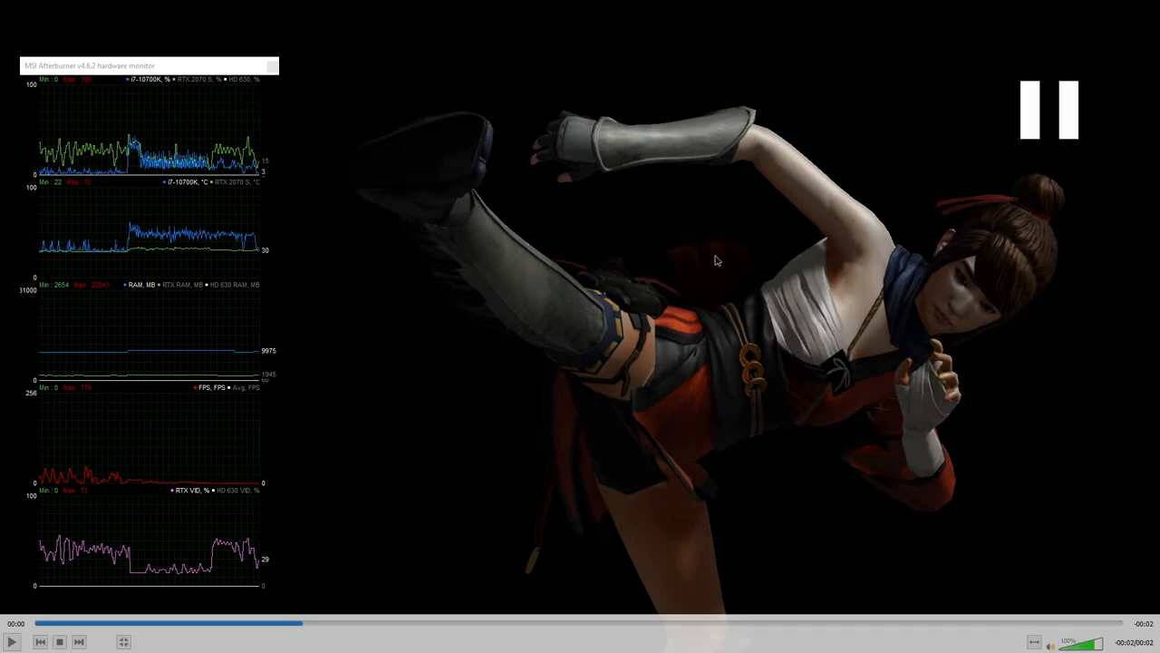
- Play the kick render in VLC to inspect its black background
left_click(12, 641)
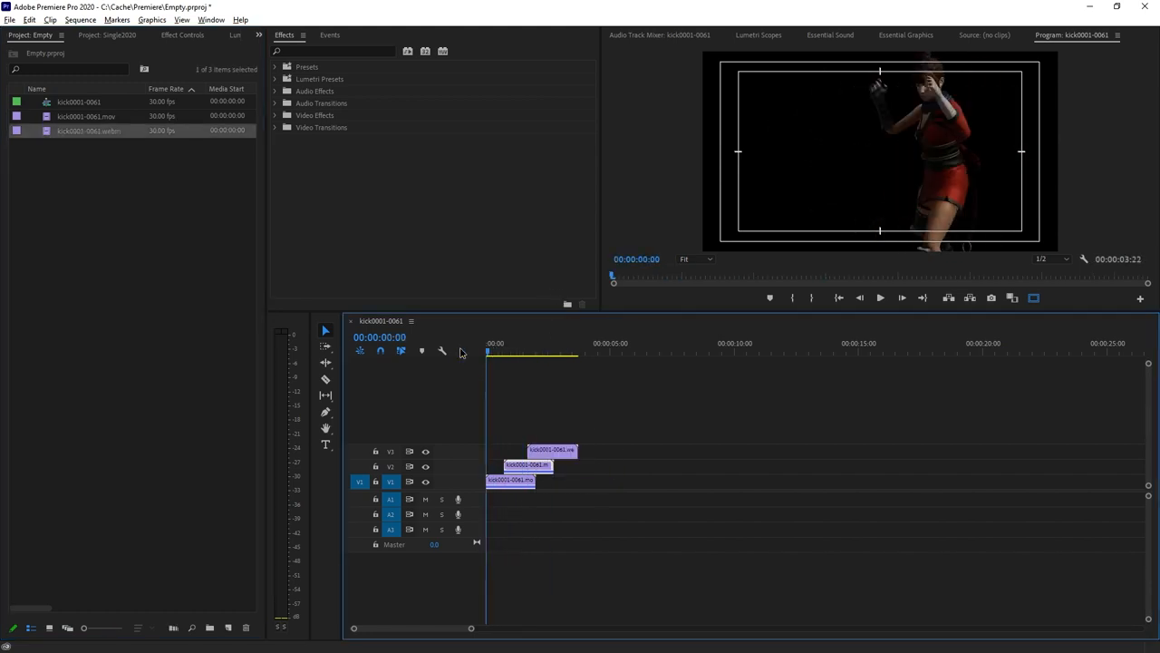
- Preview the kick0001-0061 clips stacked on V1–V3 in Premiere's Program monitor
left_click(512, 479)
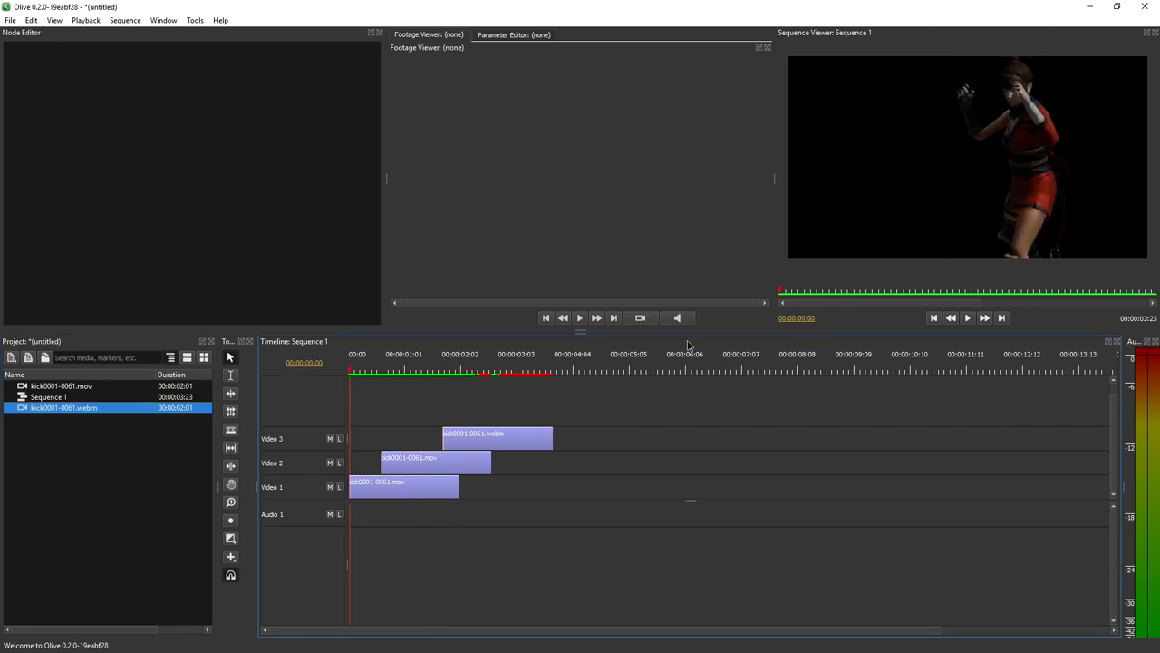
- Arrange the kick0001-0061 .mov and .webm clips on Olive's Video 1–3 tracks
left_click(579, 317)
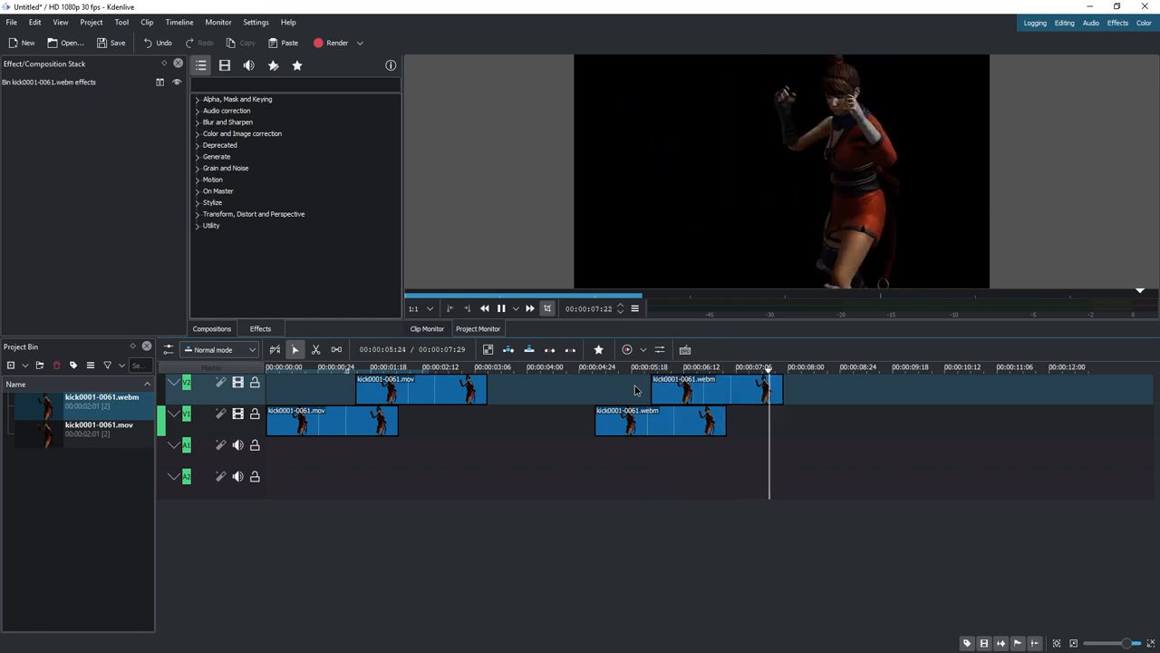
- Place the kick .mov and .webm clips on Kdenlive tracks V1 and V2
left_click(632, 367)
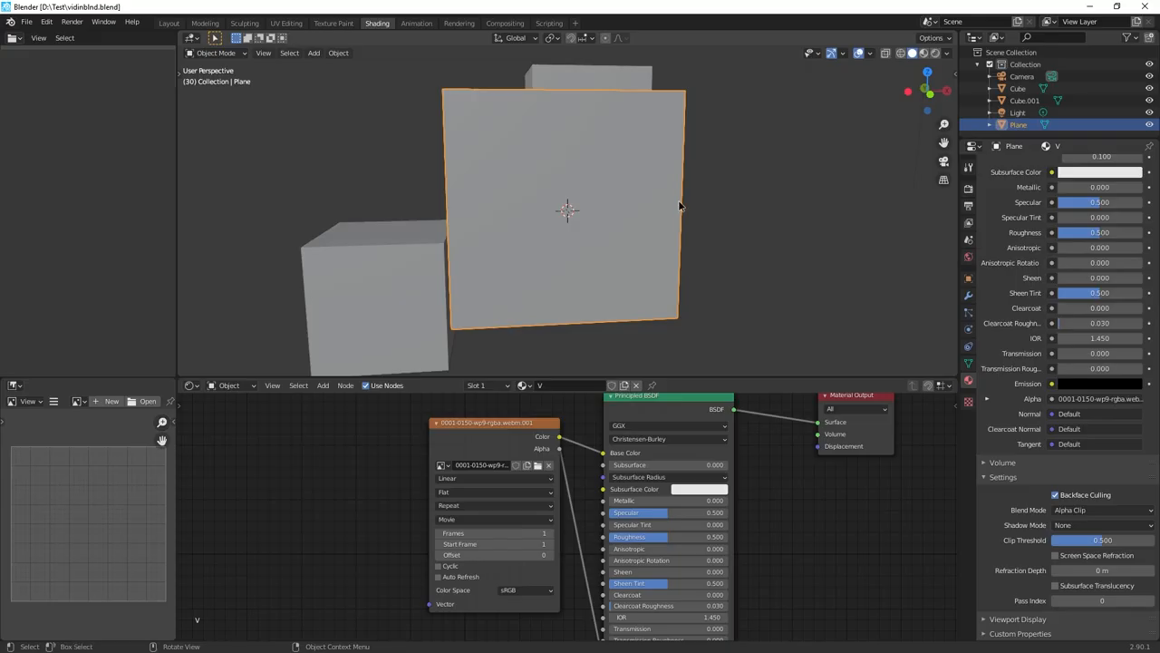
- Use Material Preview and reload 0001-0150-vp9-rgba.webm in the Image Texture node
left_click(926, 52)
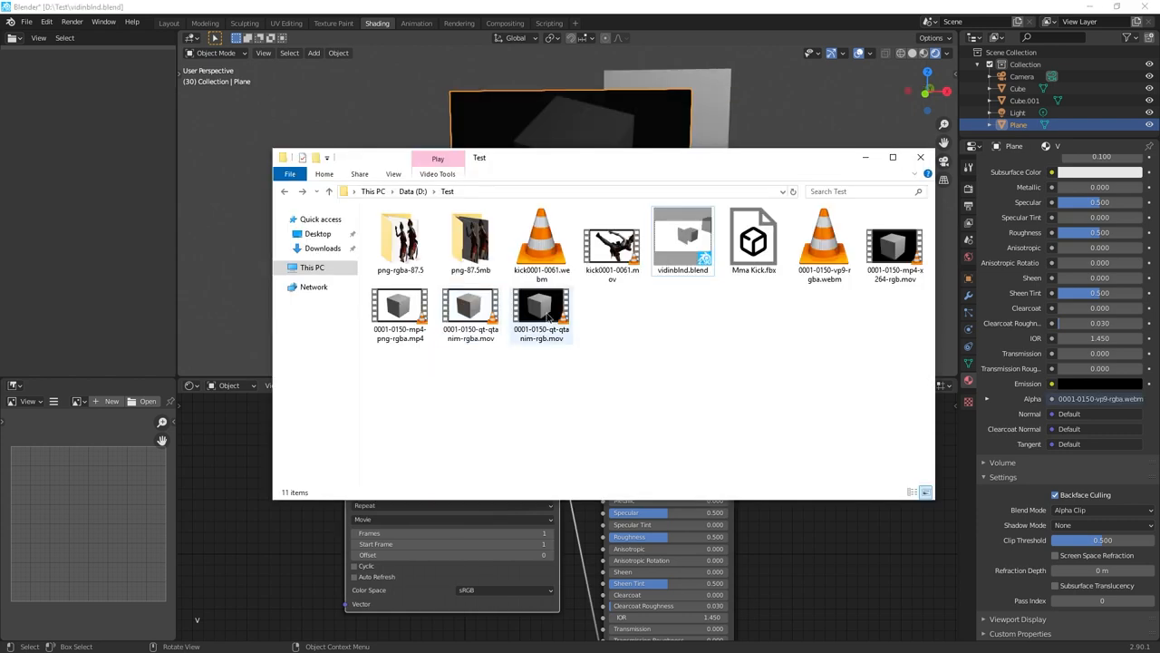
double_click(541, 309)
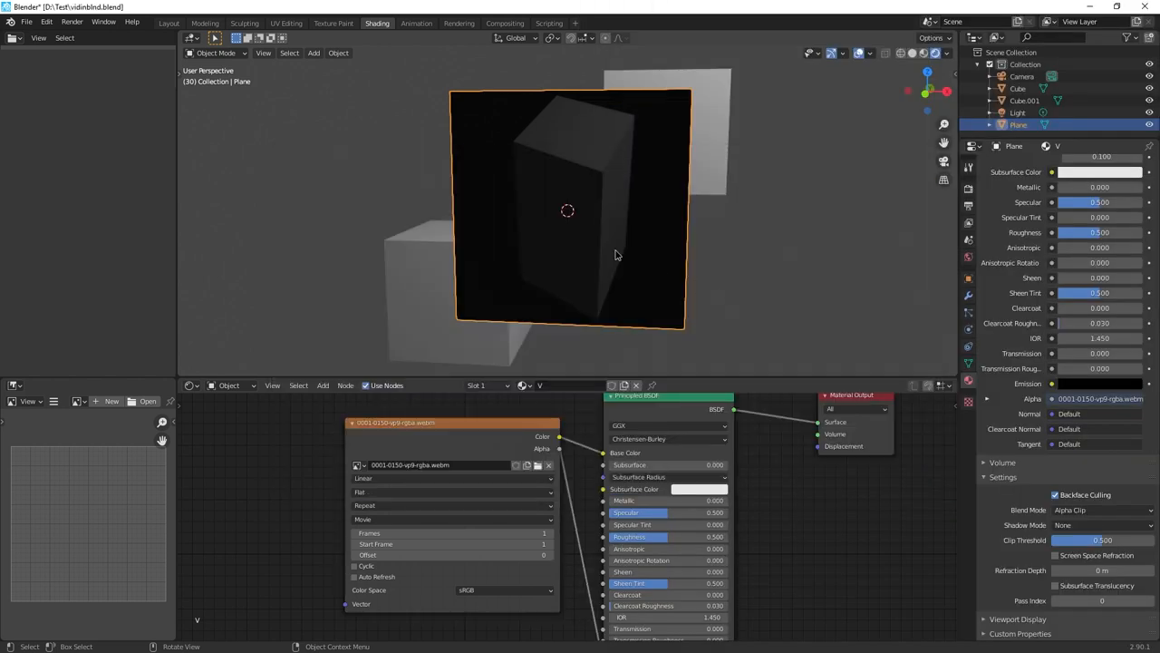
left_click_drag(615, 255, 567, 254)
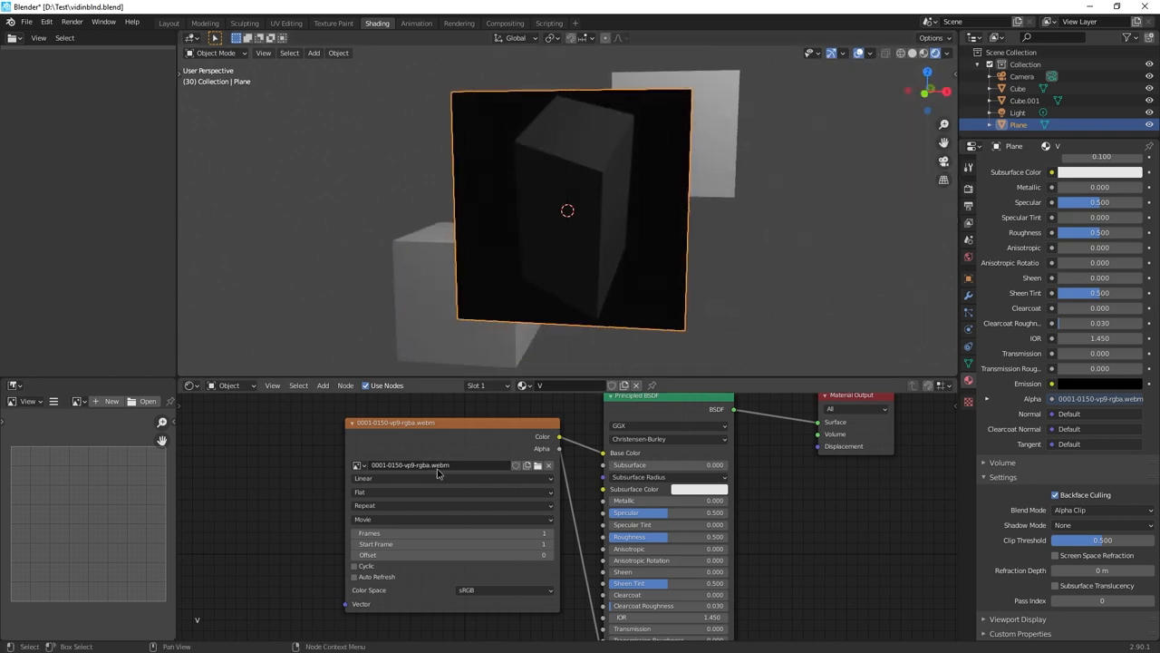
left_click(435, 464)
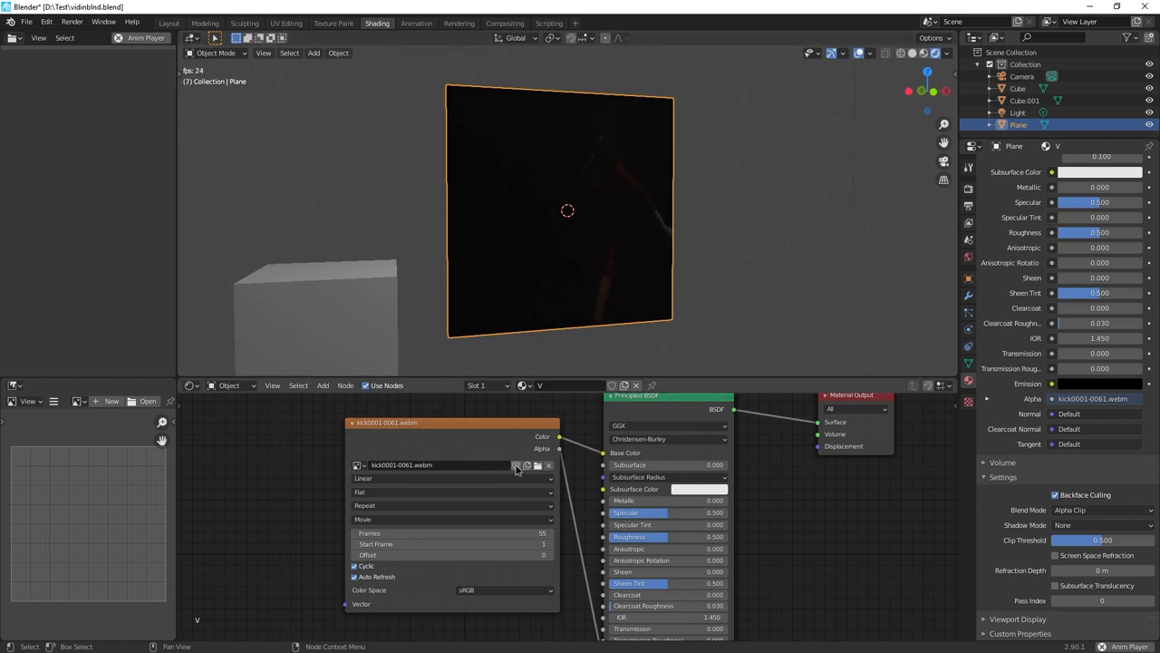
- Load kick0001-0061.mov as the plane's Image Texture
left_click(516, 465)
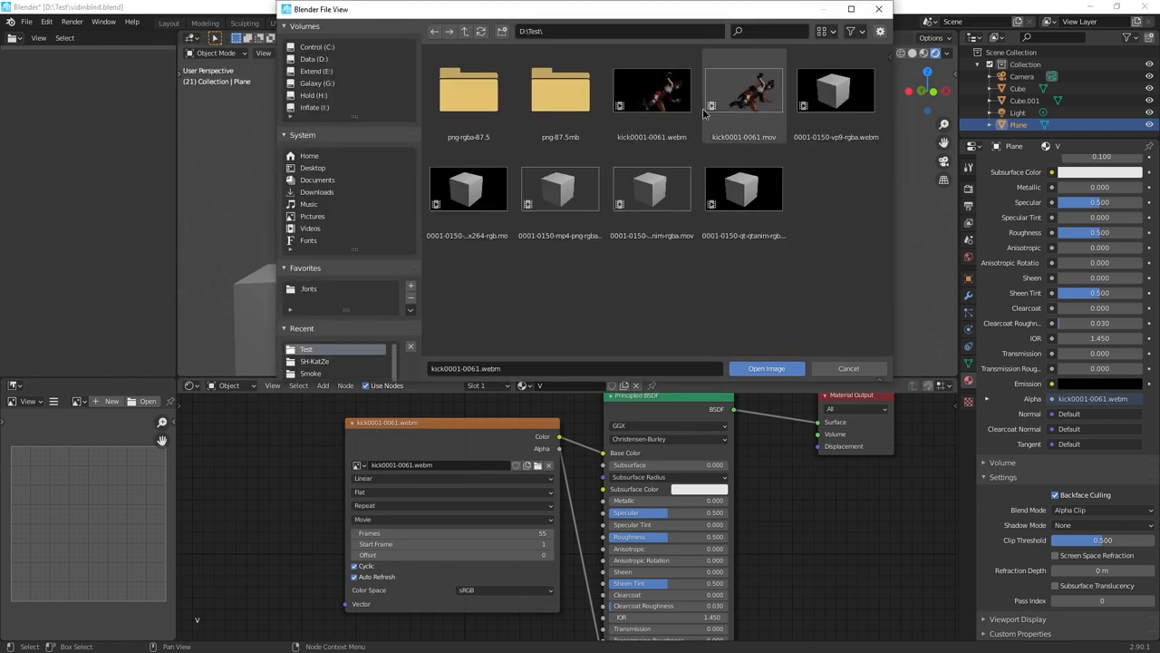
left_click(765, 368)
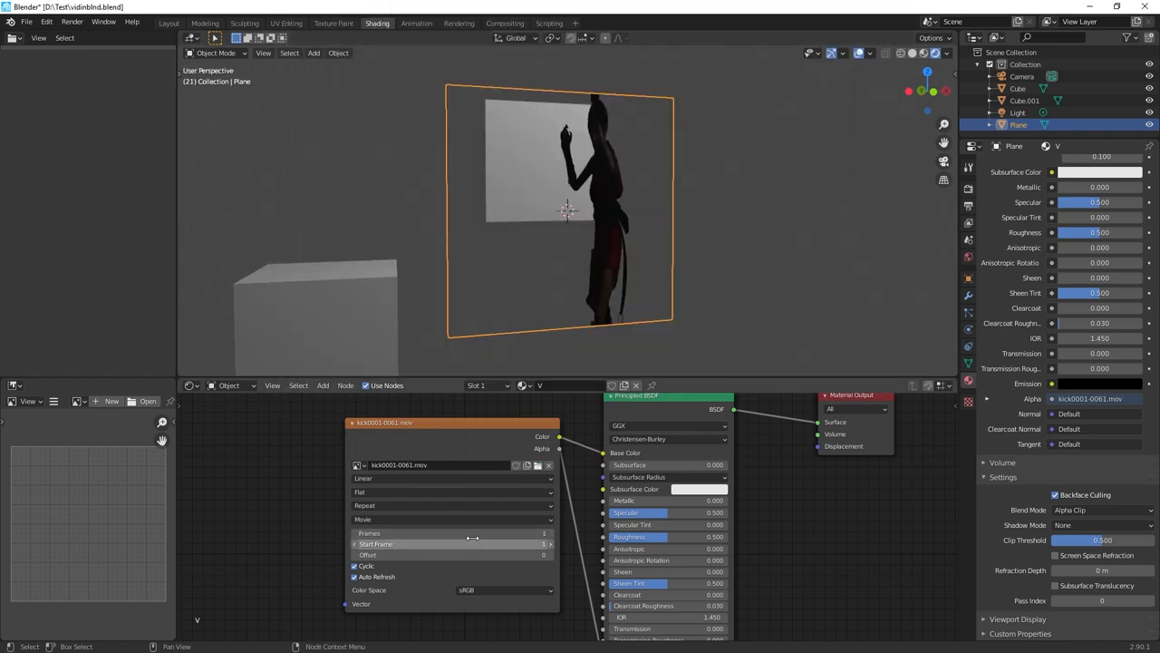